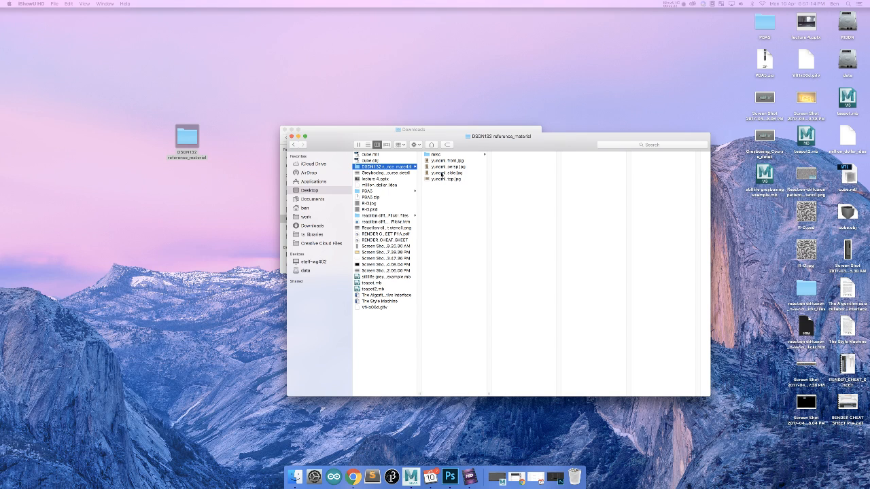
Preview the yunomi front, side, perspective and top JPEGs in Finder, ending on yunomi_front.jpg
left_click(447, 160)
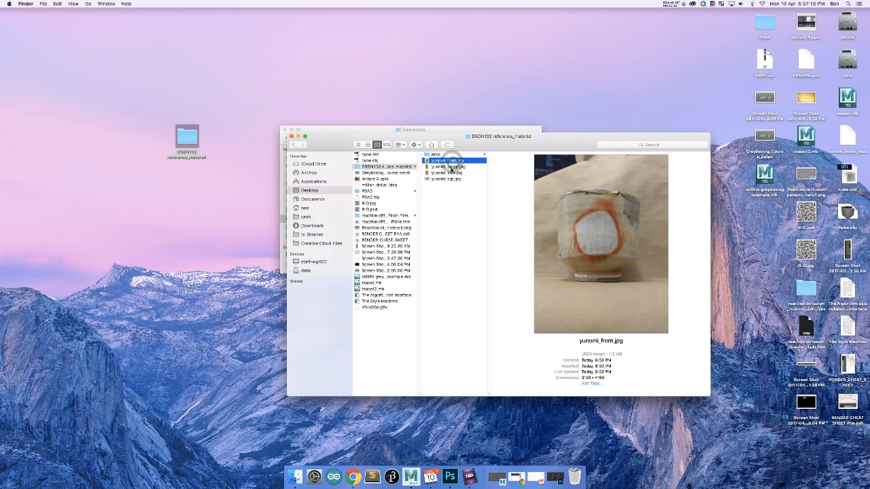
left_click(447, 173)
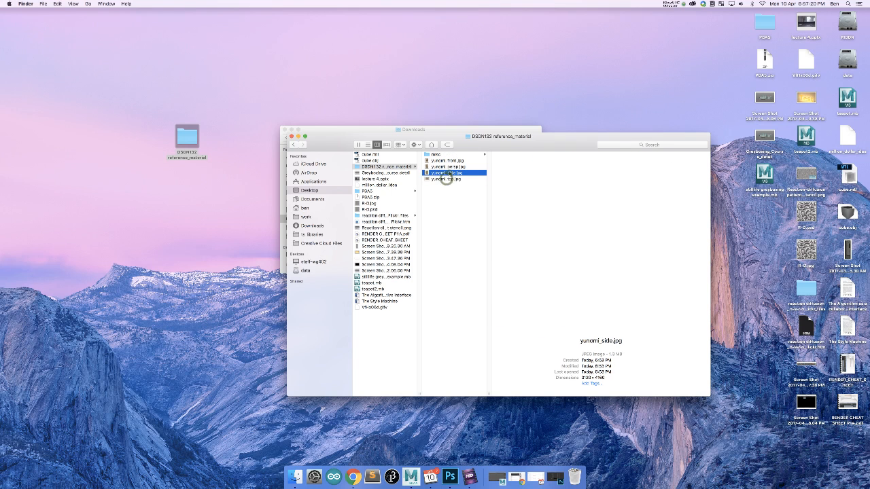
left_click(445, 166)
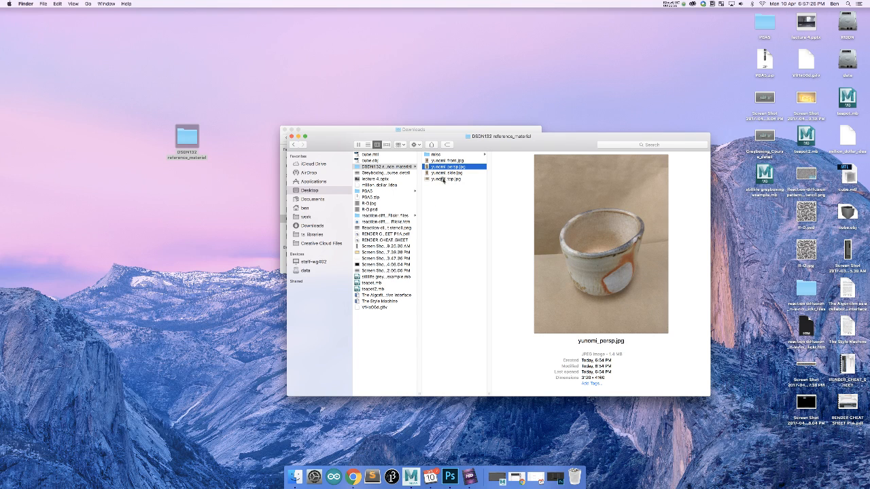
left_click(446, 178)
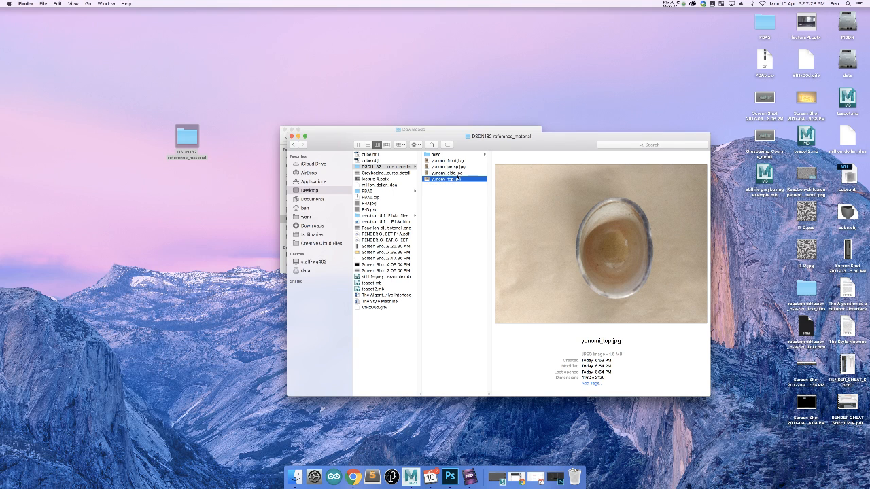
left_click(447, 173)
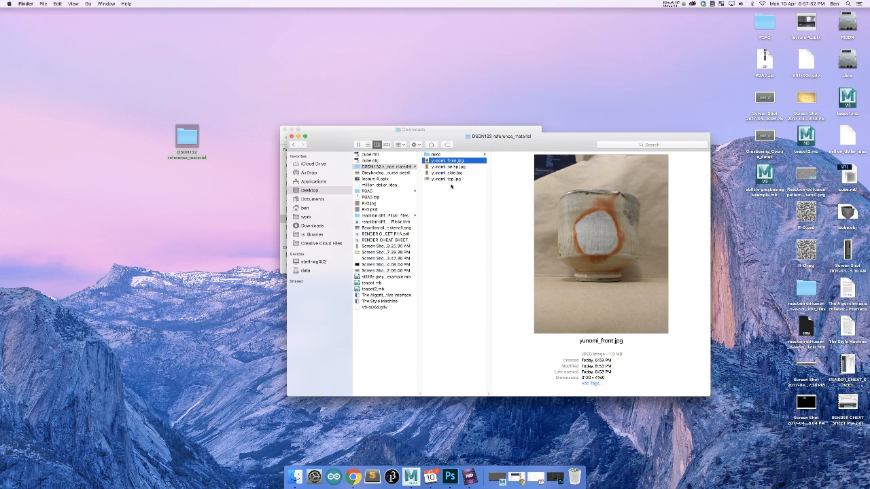
mouse_move(437, 165)
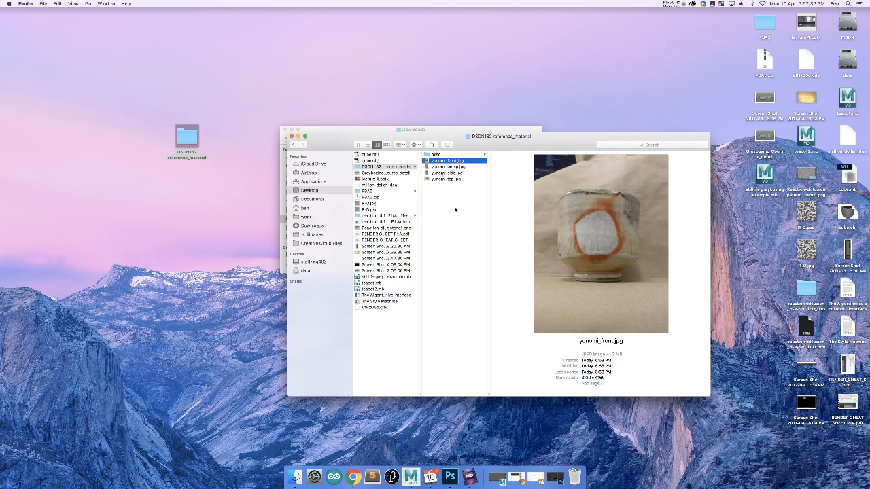
mouse_move(456, 191)
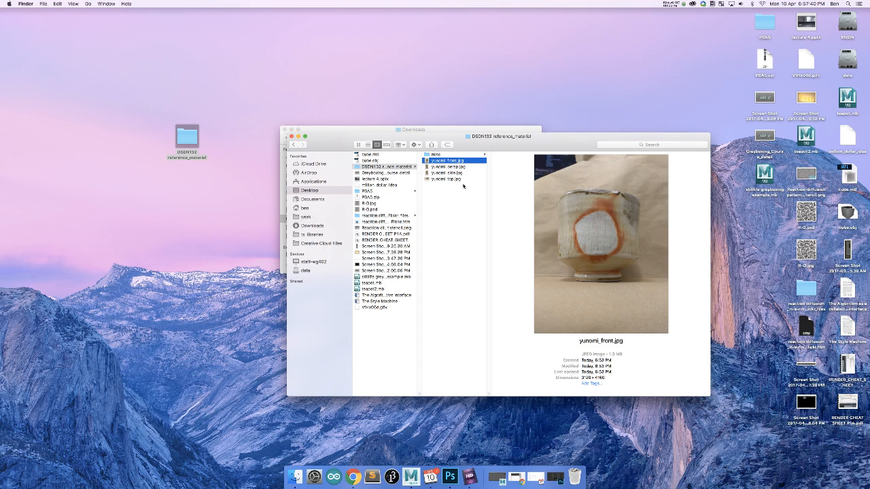
mouse_move(449, 476)
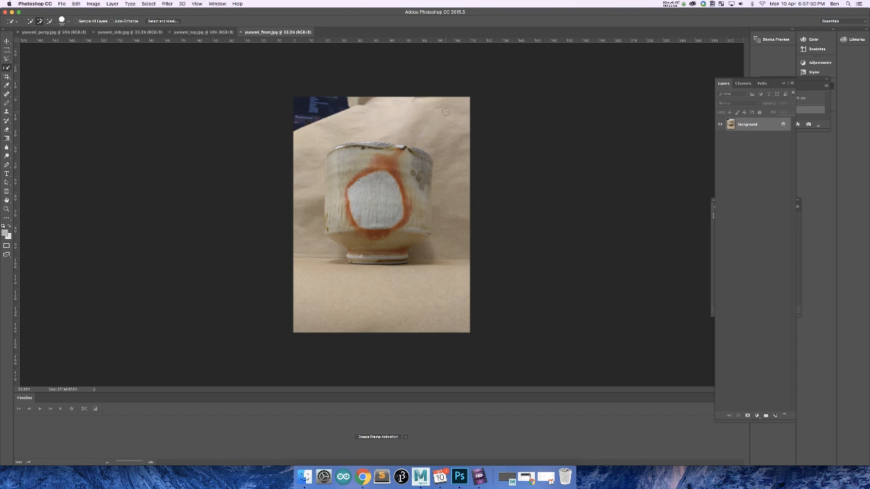
mouse_move(321, 111)
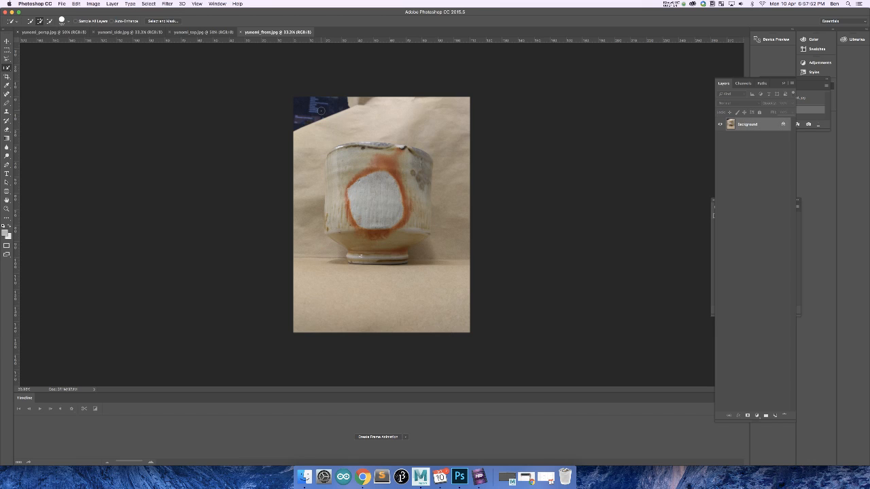
mouse_move(314, 99)
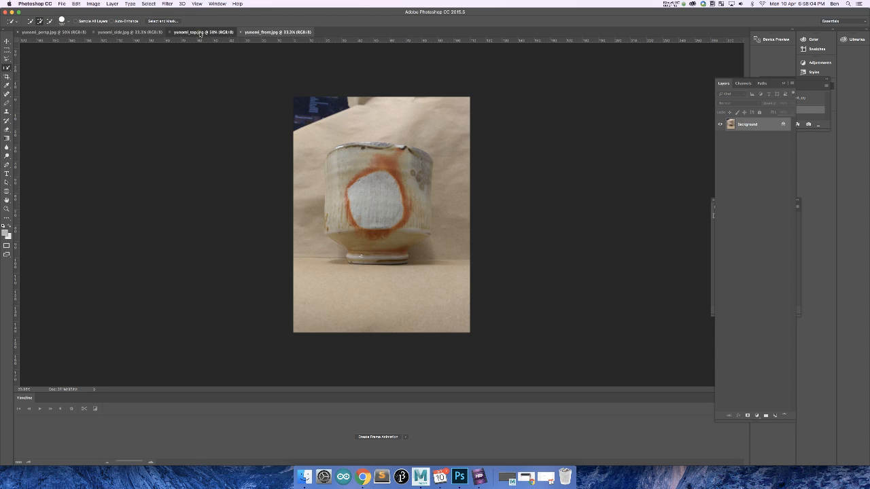
left_click(198, 32)
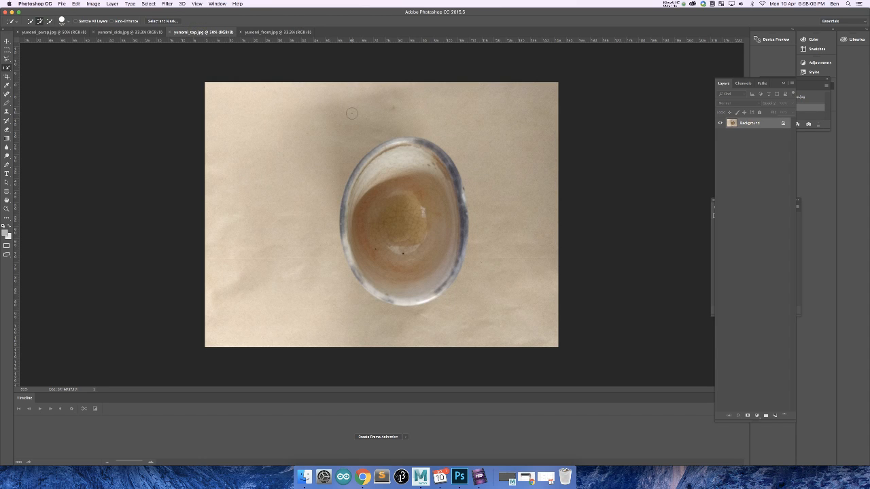
left_click(119, 32)
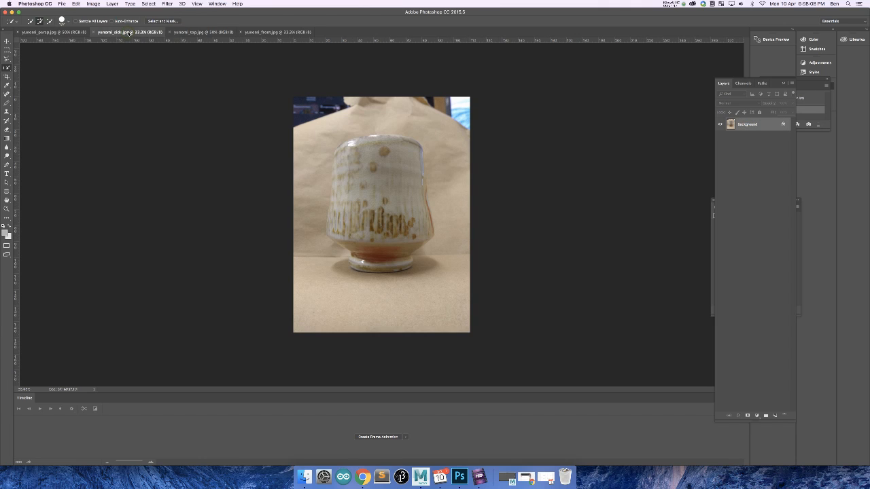
left_click(261, 32)
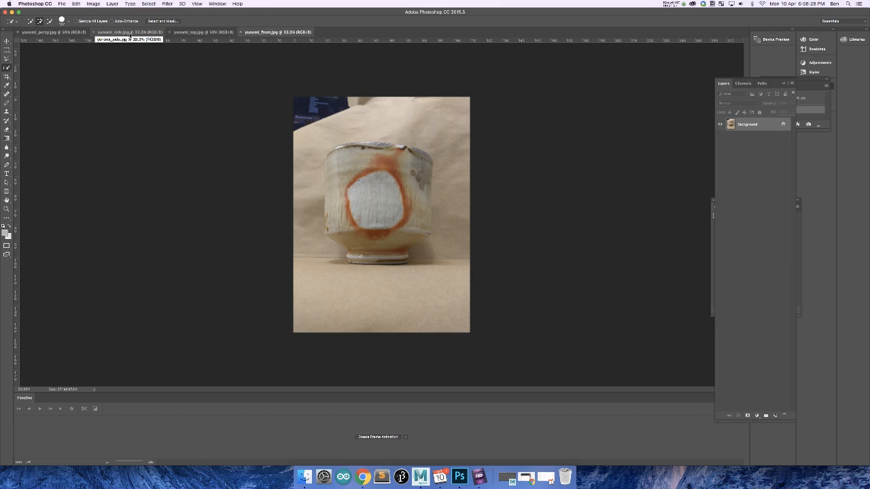
On the yunomi_side photo, marquee-select a full-width square around the cup
left_click(119, 32)
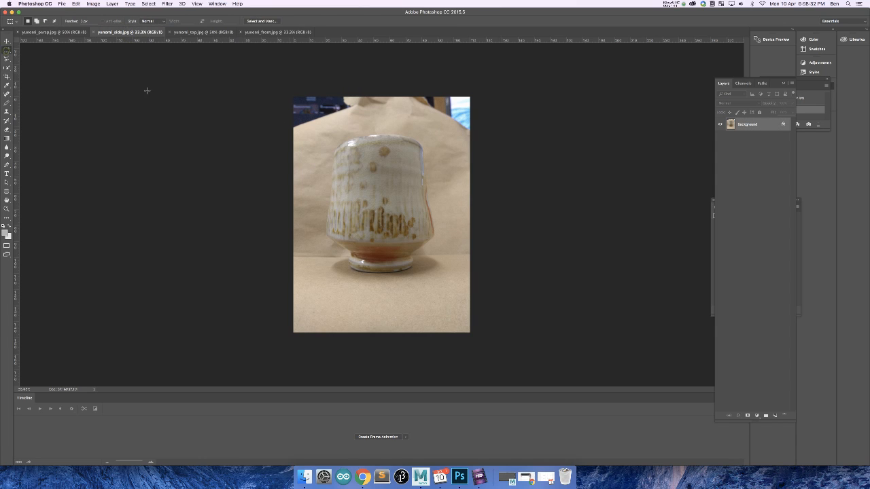
mouse_move(295, 129)
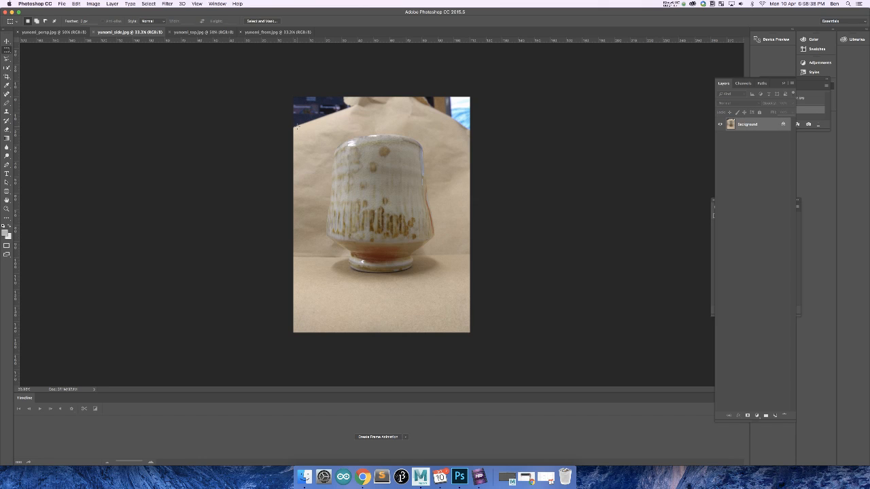
left_click_drag(297, 128, 460, 333)
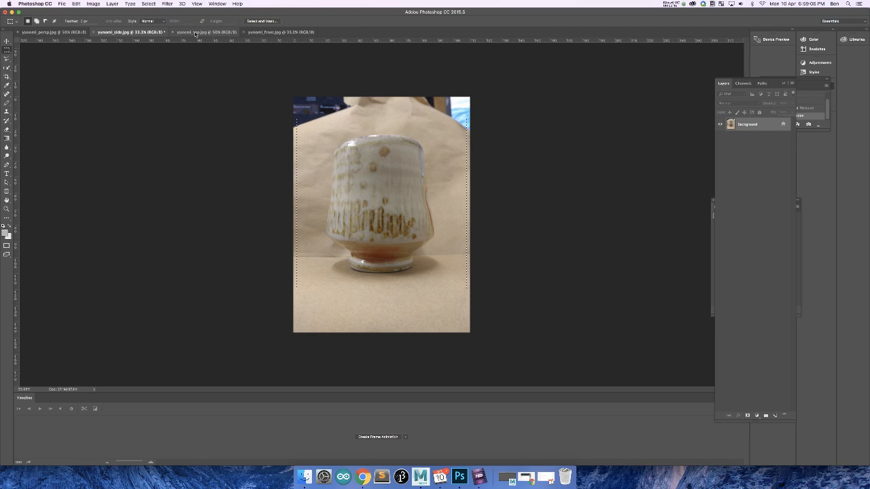
left_click(279, 32)
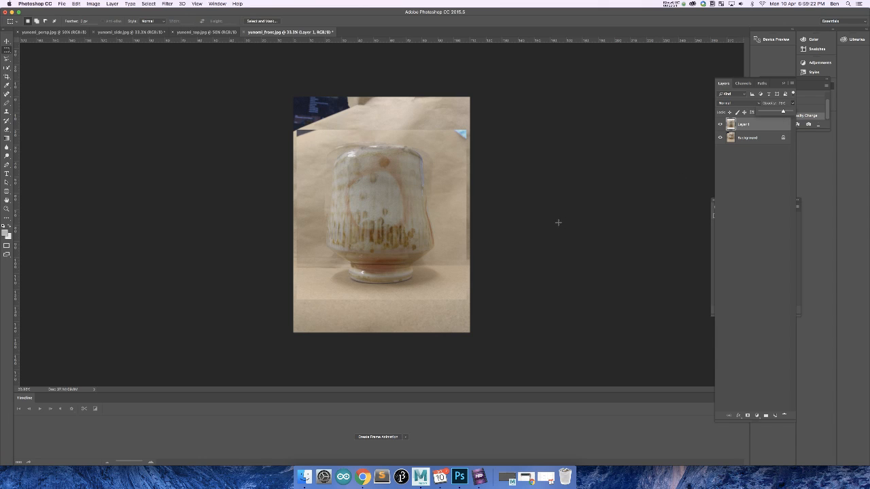
Lower the pasted side layer's opacity and line it up over the front photo
left_click(778, 113)
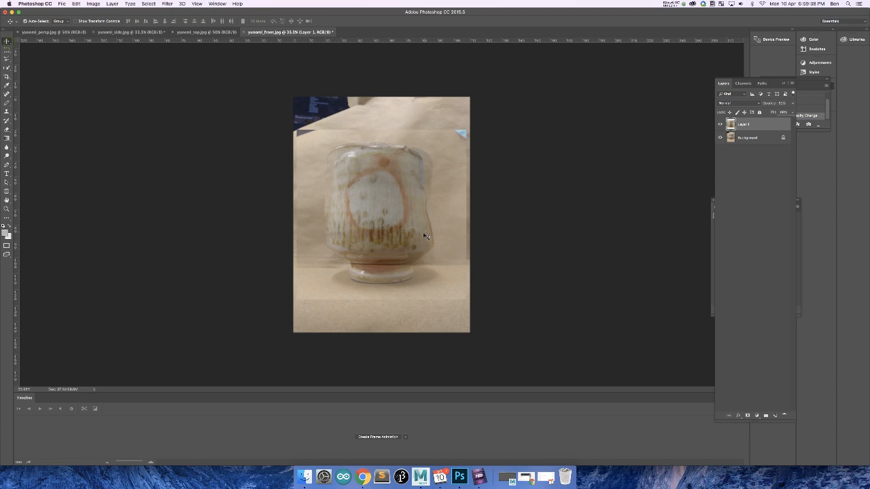
left_click_drag(425, 236, 392, 231)
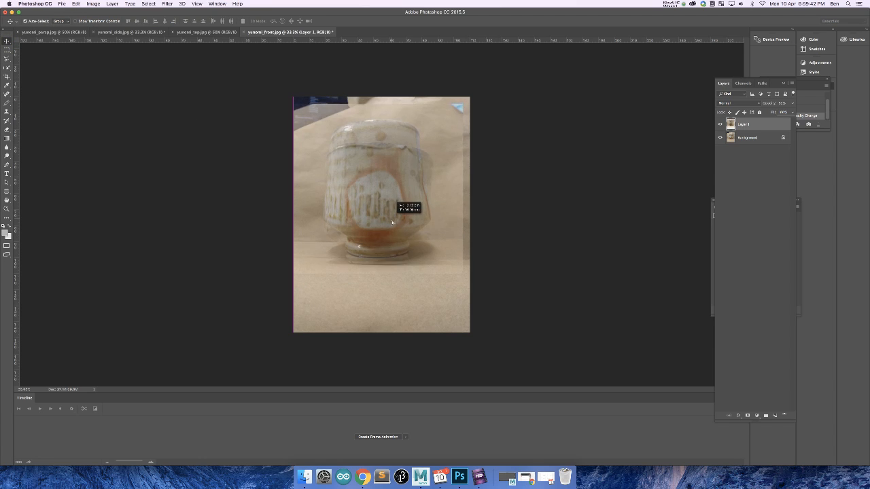
left_click(133, 31)
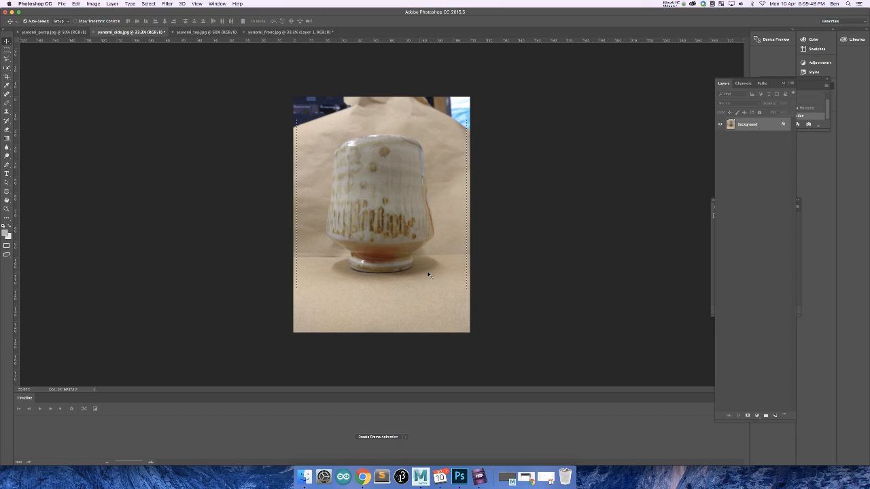
mouse_move(419, 273)
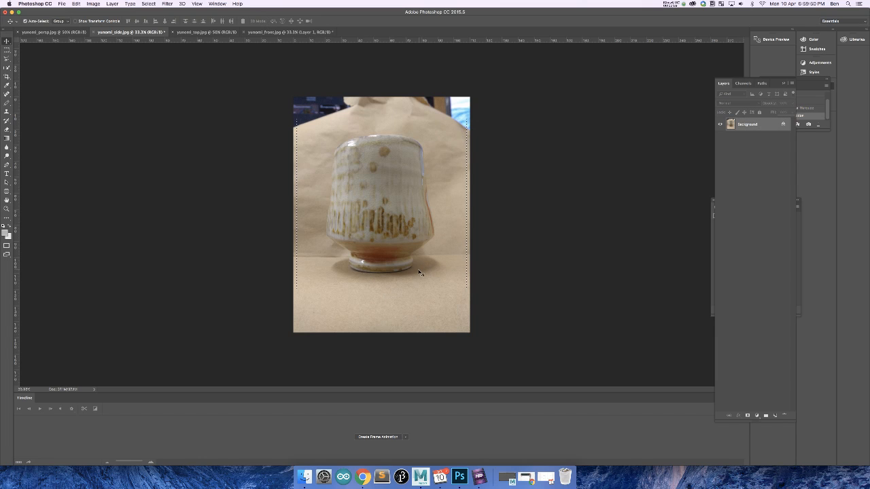
mouse_move(354, 270)
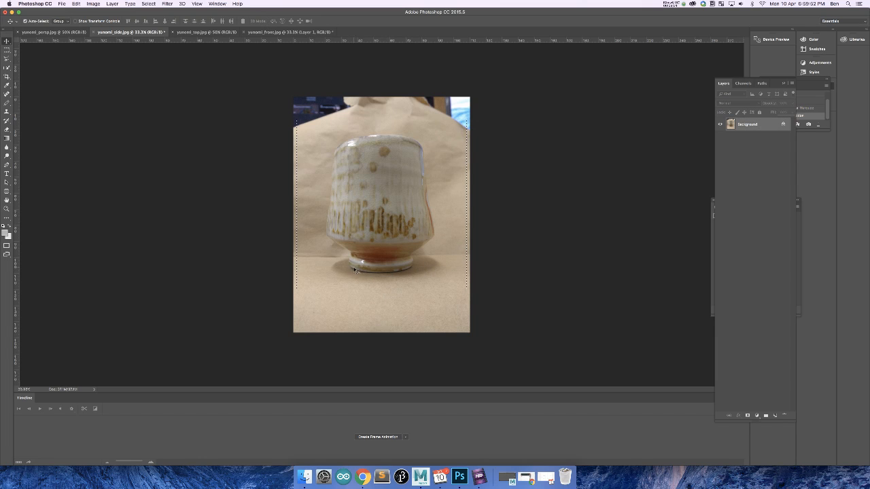
mouse_move(352, 270)
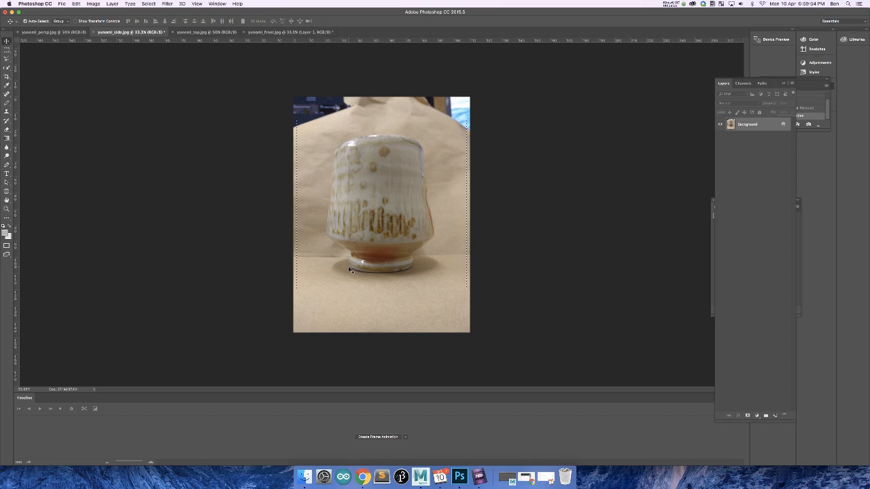
mouse_move(408, 271)
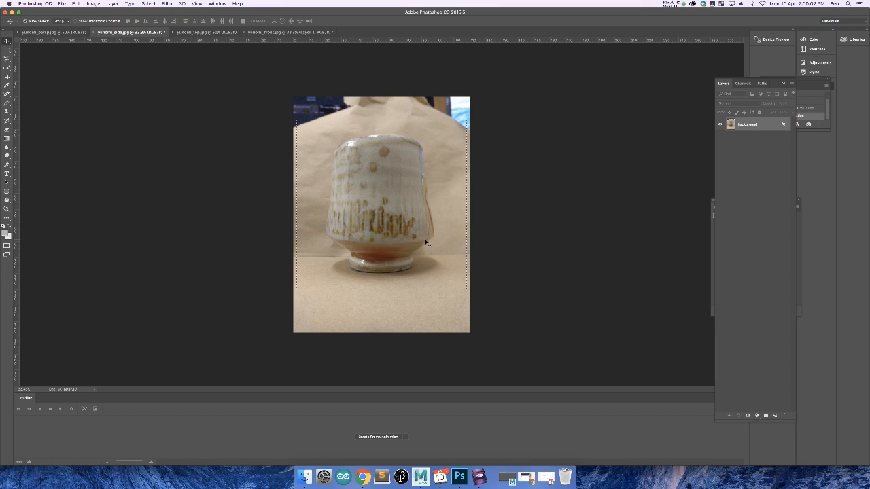
mouse_move(416, 240)
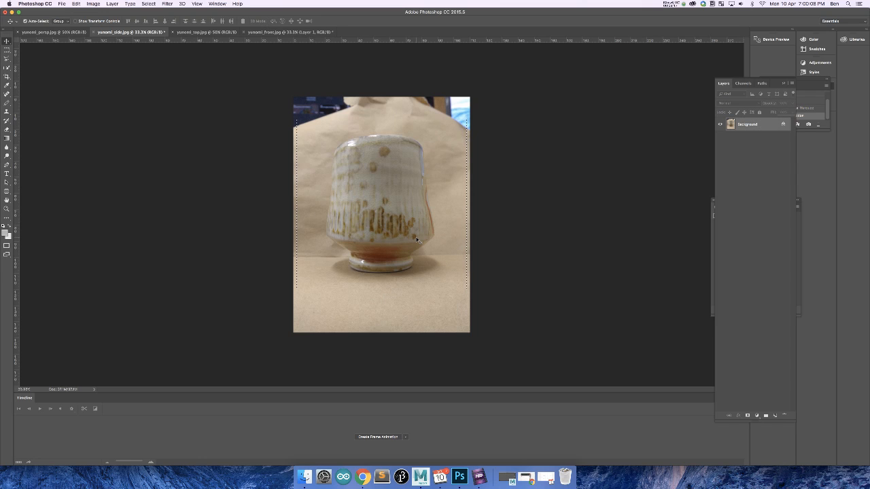
mouse_move(346, 274)
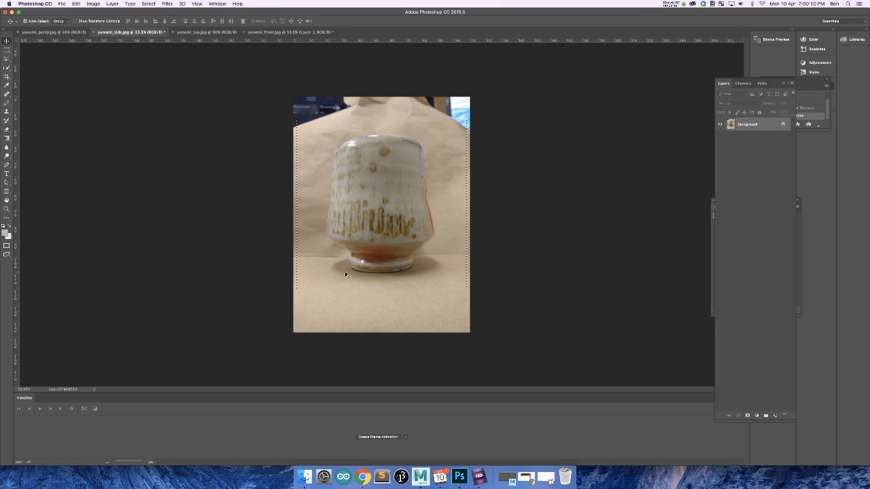
mouse_move(340, 169)
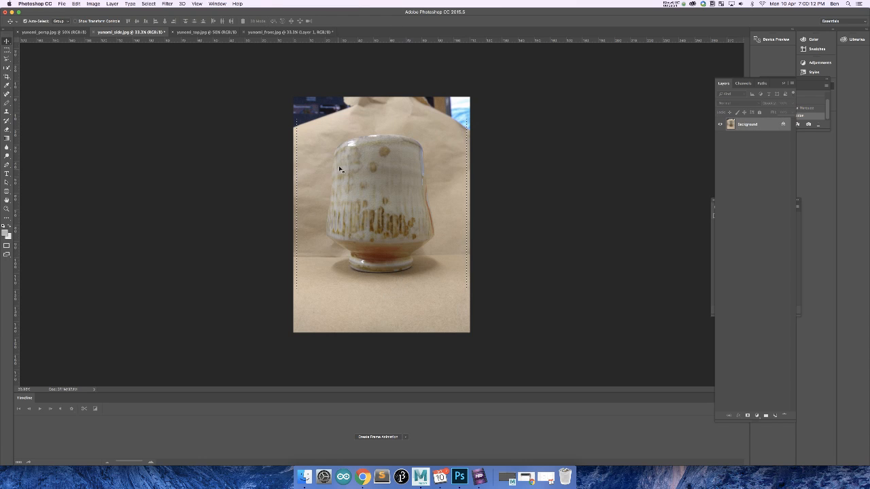
left_click(292, 32)
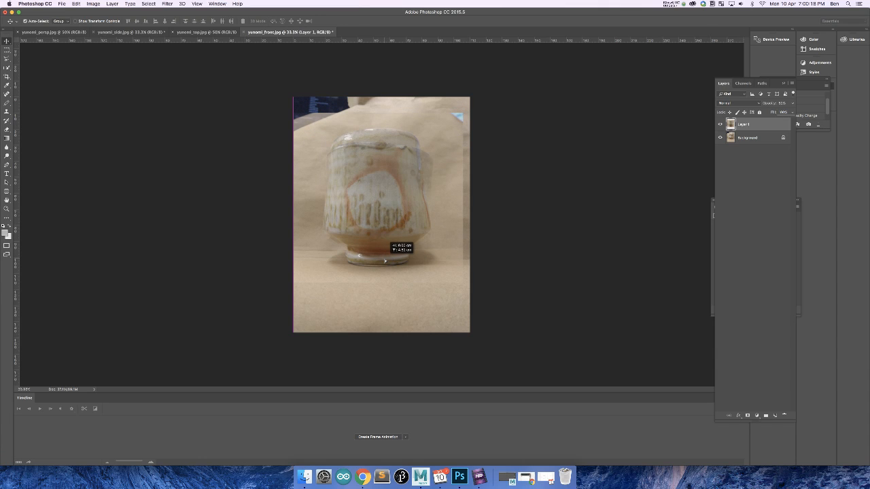
mouse_move(401, 153)
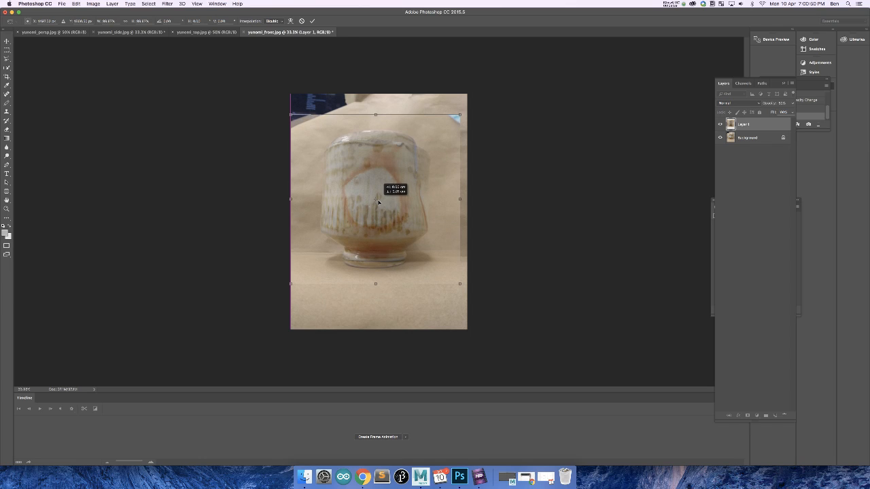
Scale the side-view layer down until its cup matches the front cup
left_click_drag(458, 114, 460, 112)
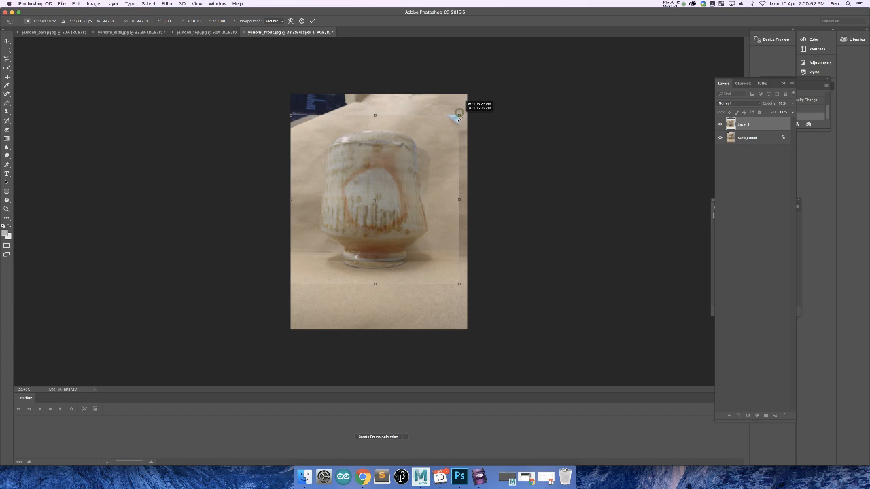
left_click_drag(459, 113, 460, 118)
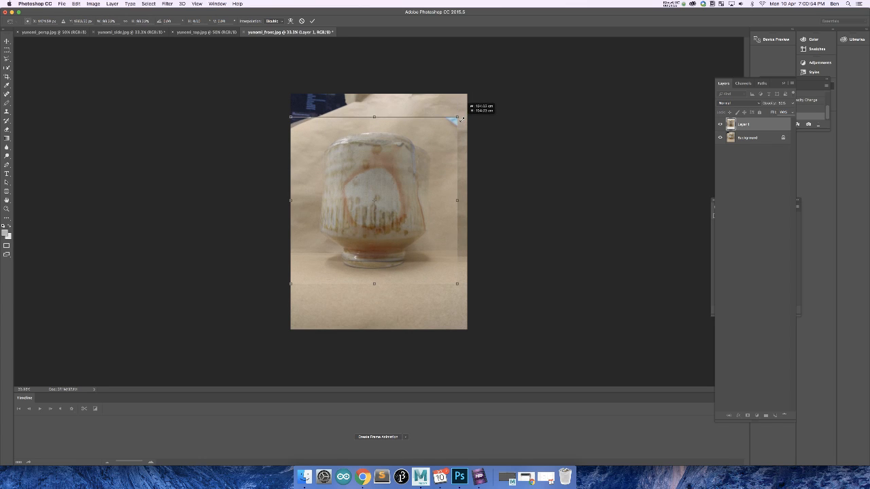
left_click_drag(462, 119, 450, 126)
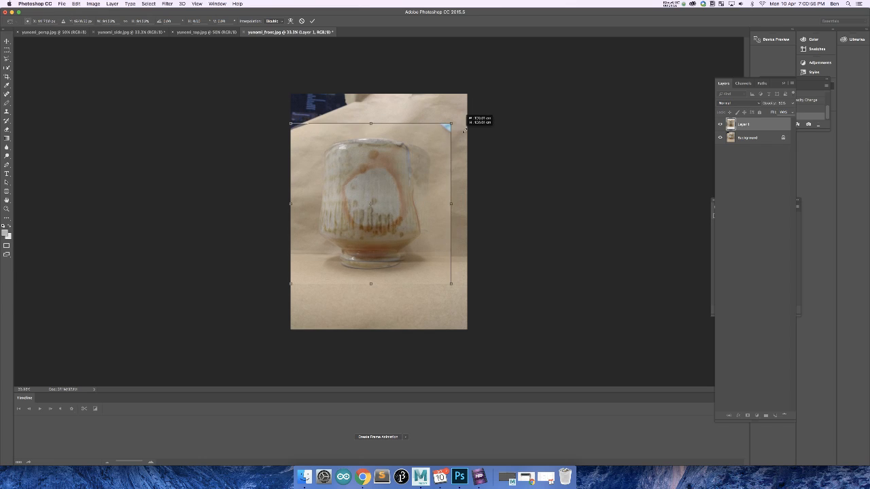
left_click_drag(451, 123, 455, 119)
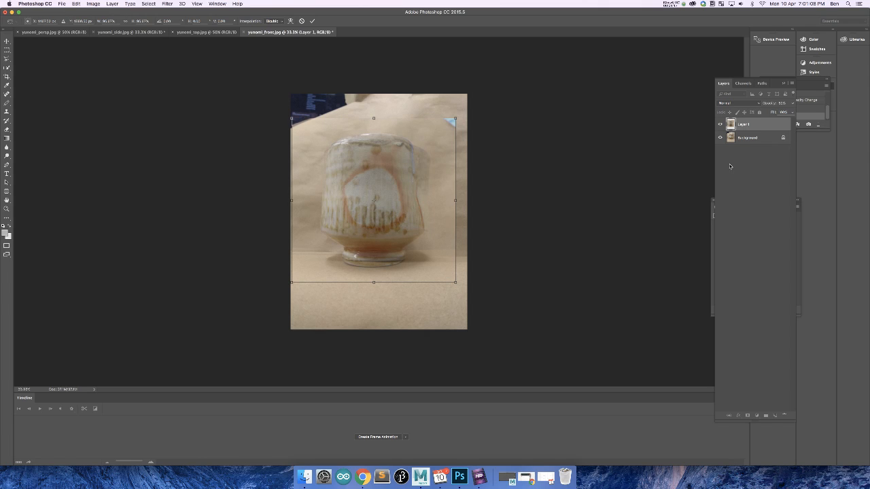
mouse_move(362, 263)
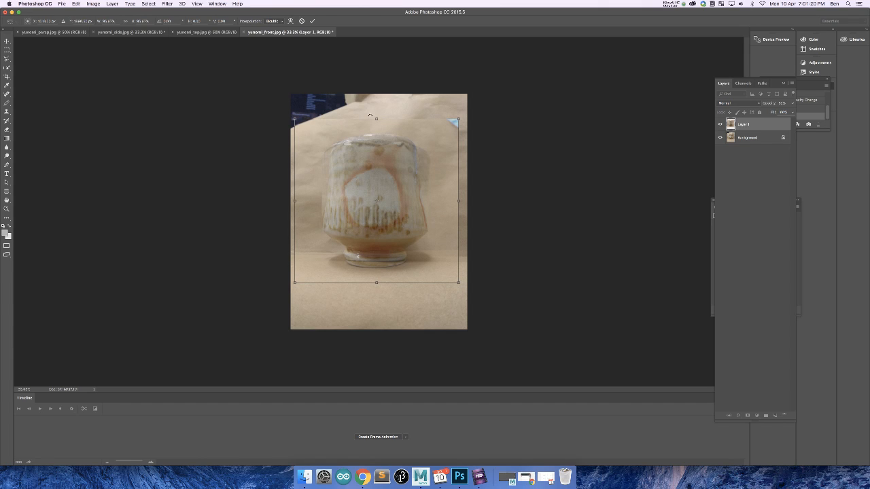
mouse_move(452, 124)
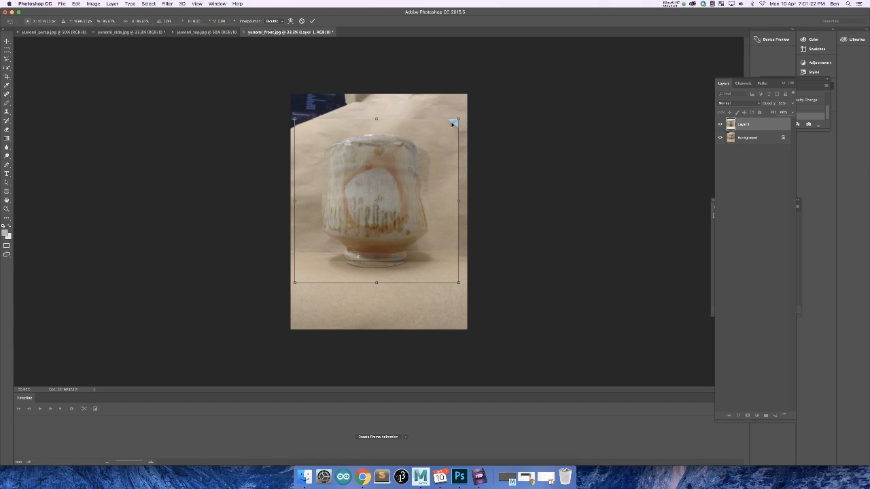
left_click_drag(457, 119, 457, 122)
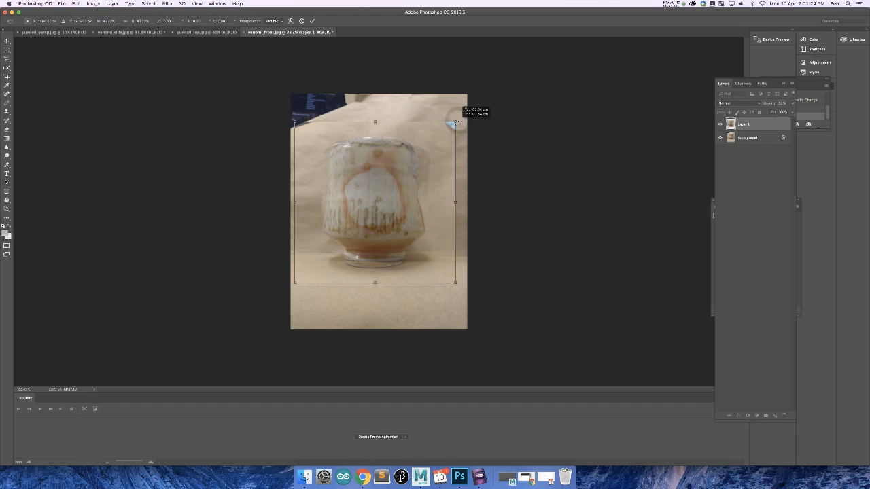
left_click_drag(456, 123, 454, 123)
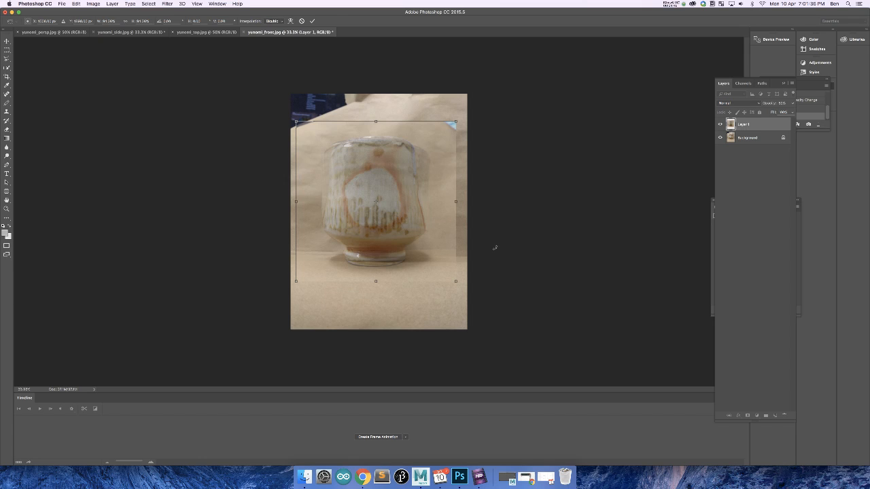
mouse_move(484, 245)
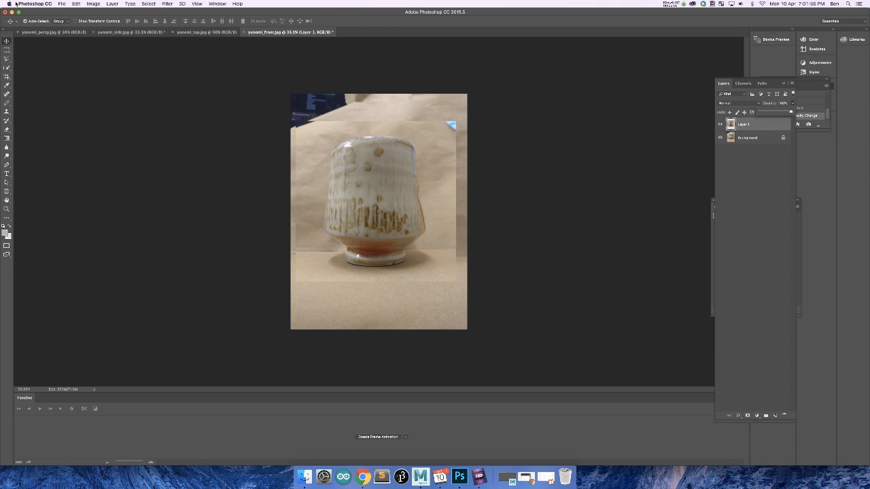
left_click(198, 32)
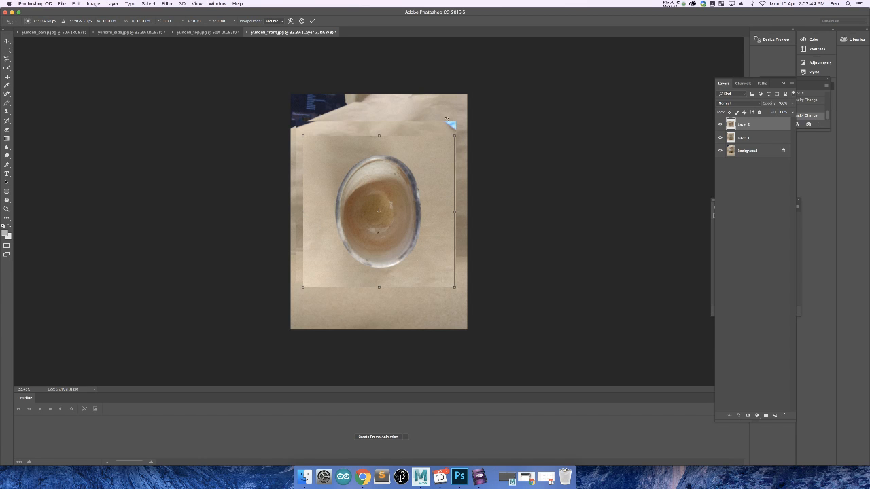
Resize the pasted top view (Layer 2) over the cup and adjust its opacity
left_click_drag(453, 136, 460, 132)
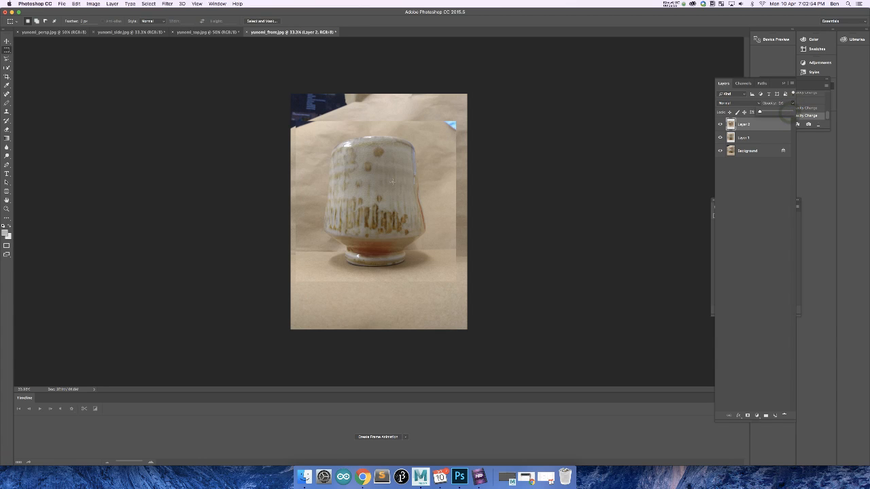
left_click(743, 137)
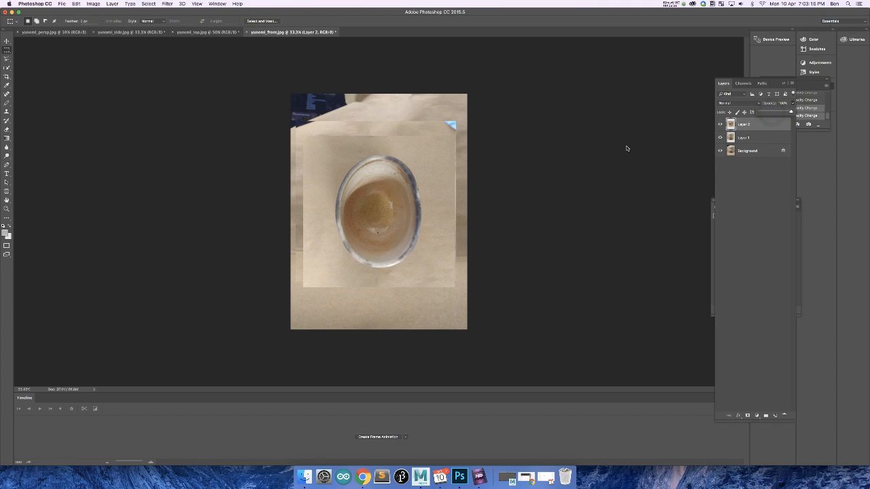
mouse_move(426, 116)
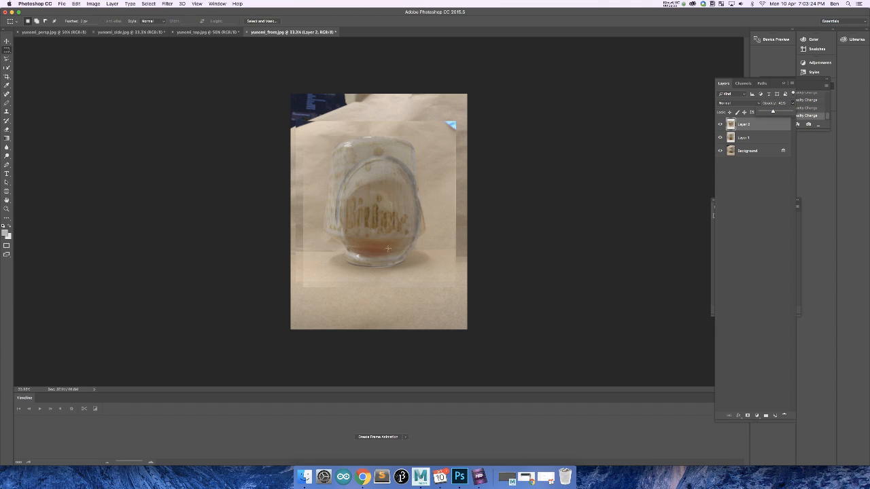
mouse_move(402, 203)
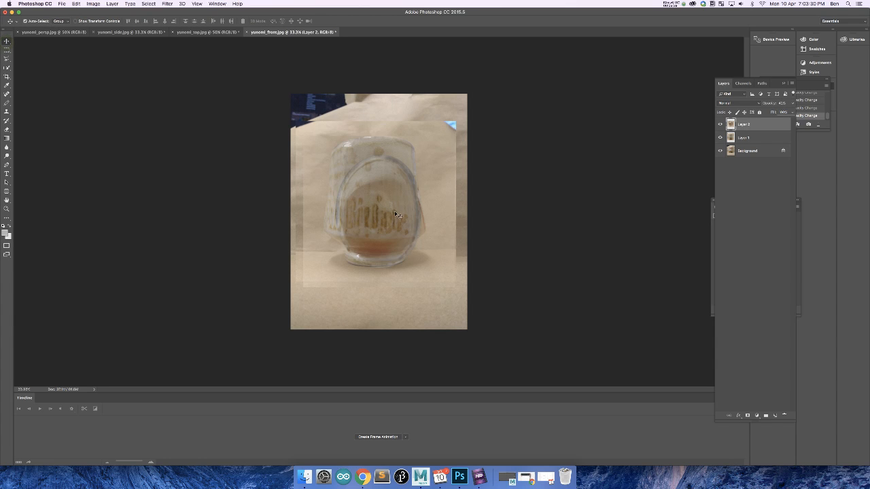
Drag Layer 2's transform handle so the top view's rim matches the cup width
left_click_drag(398, 214, 386, 194)
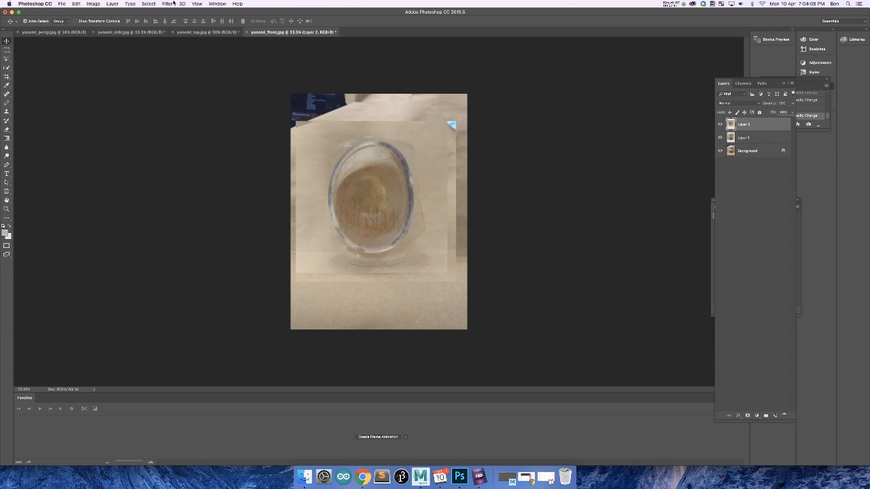
Show rulers from the menu bar and select the side-view and top-view layers
left_click(217, 3)
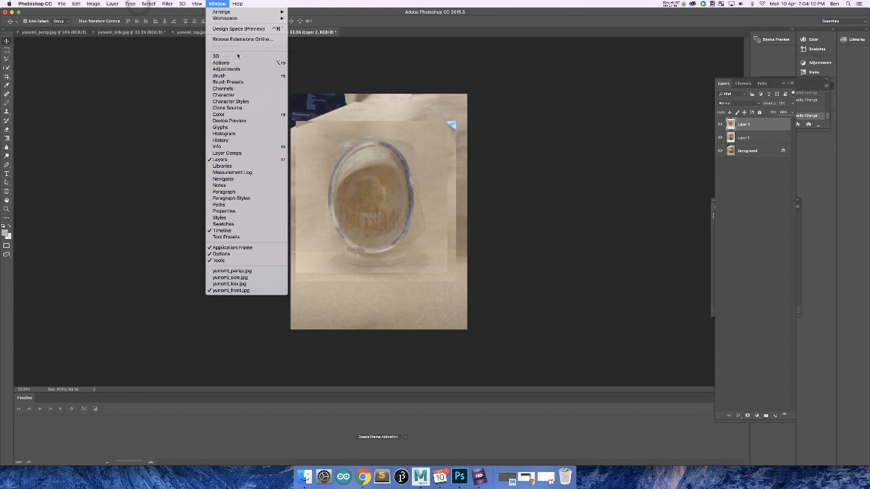
left_click(196, 4)
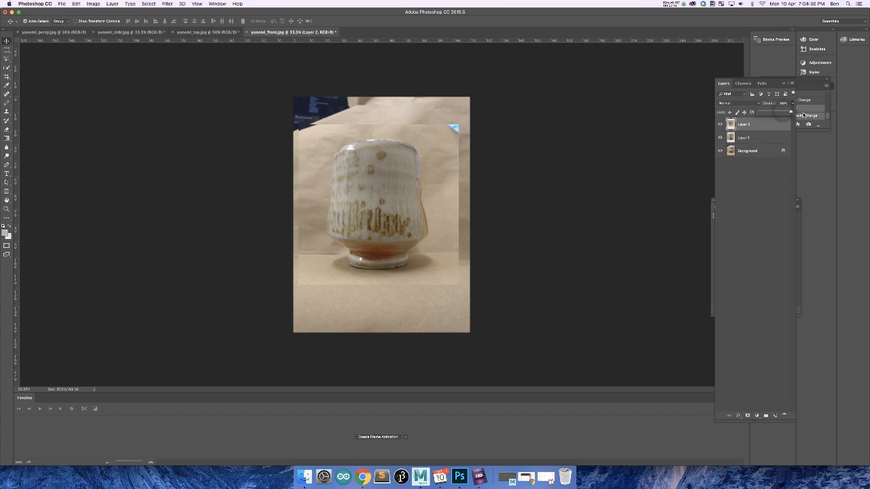
left_click(744, 137)
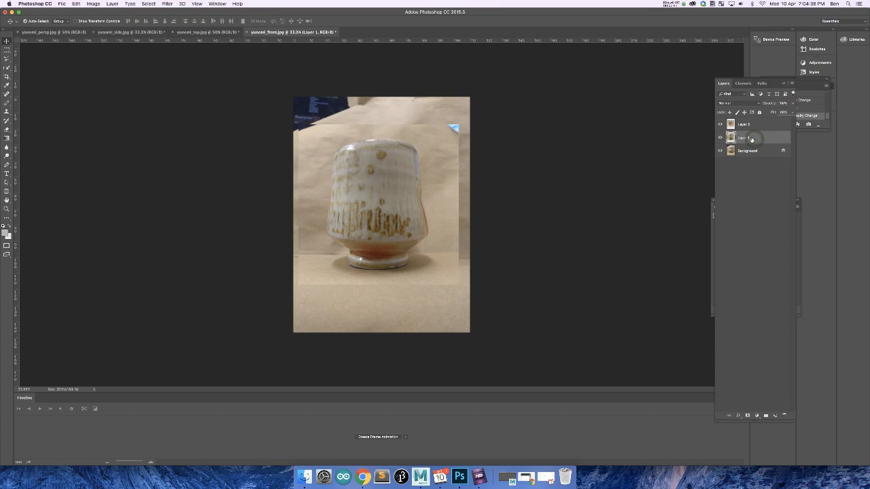
left_click(744, 123)
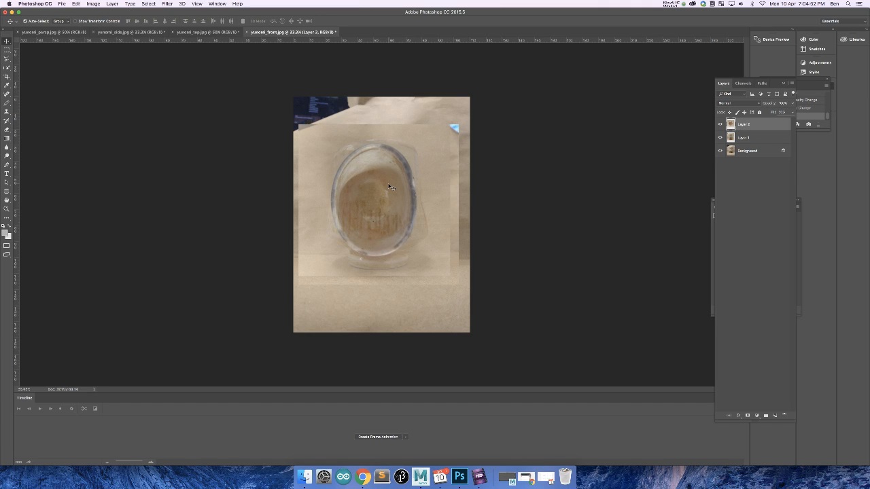
mouse_move(332, 188)
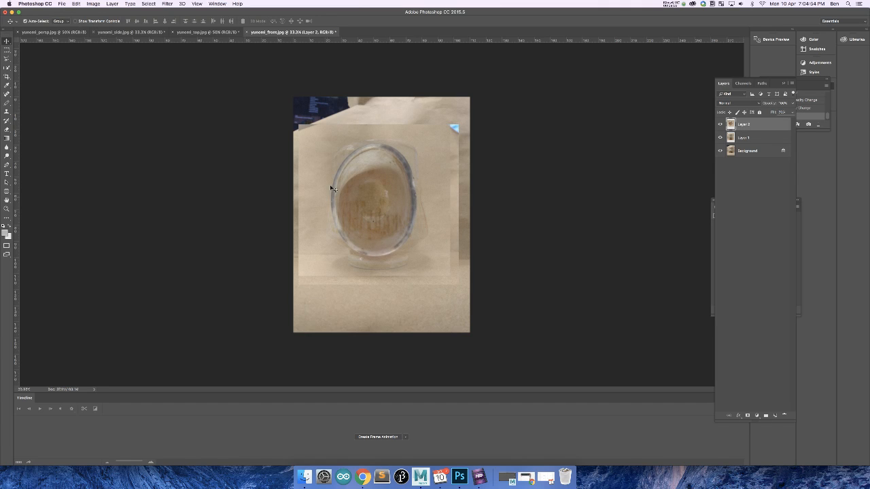
mouse_move(362, 87)
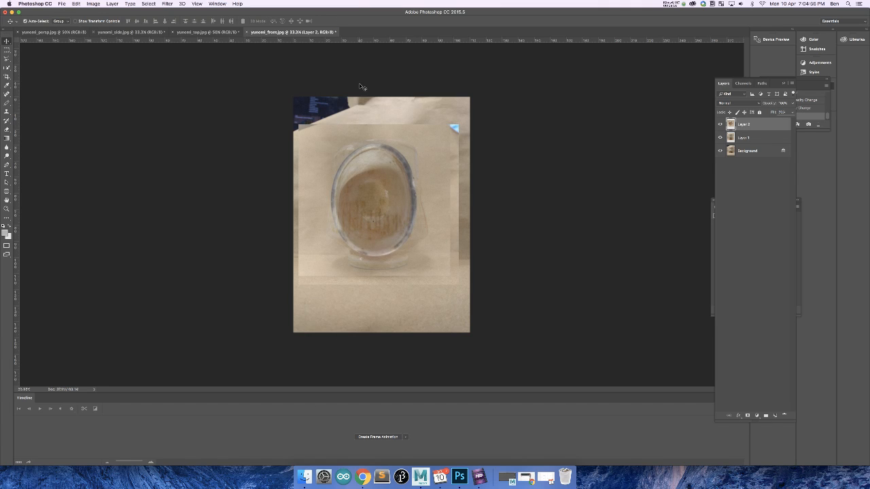
mouse_move(437, 244)
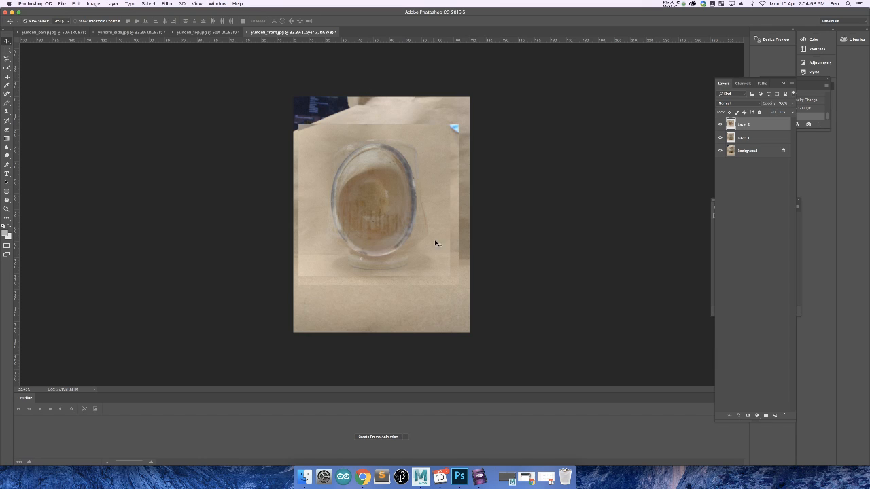
mouse_move(306, 139)
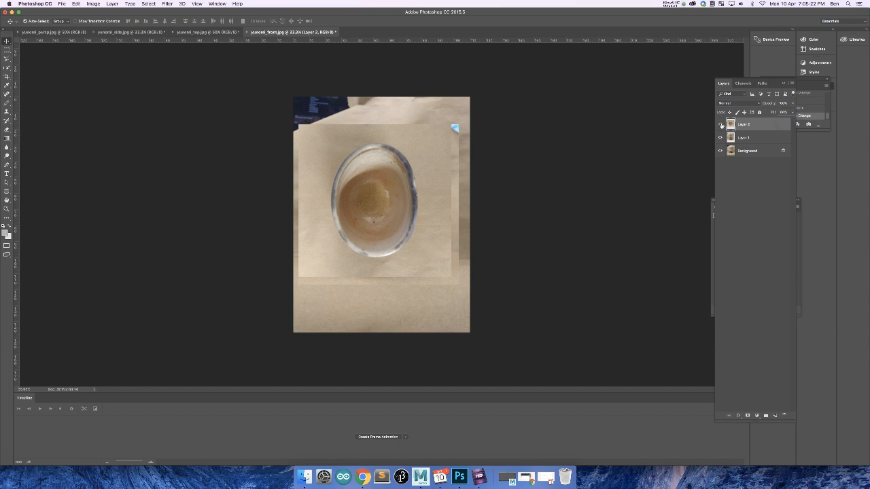
Hide and reshow the top-view layer to compare views, then pick the Crop tool
left_click(721, 125)
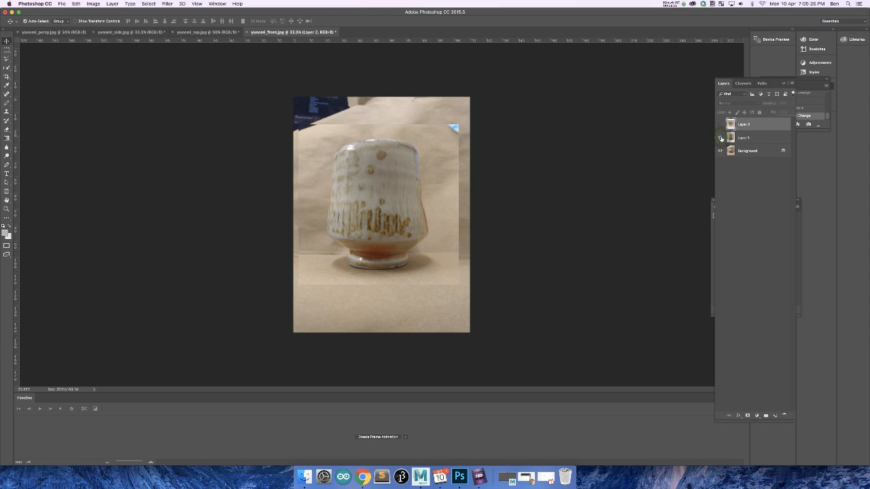
left_click(721, 125)
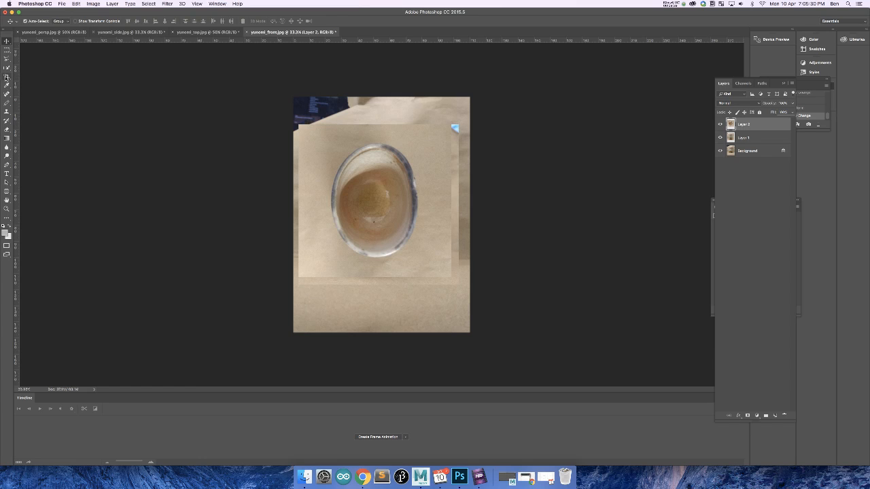
left_click(6, 76)
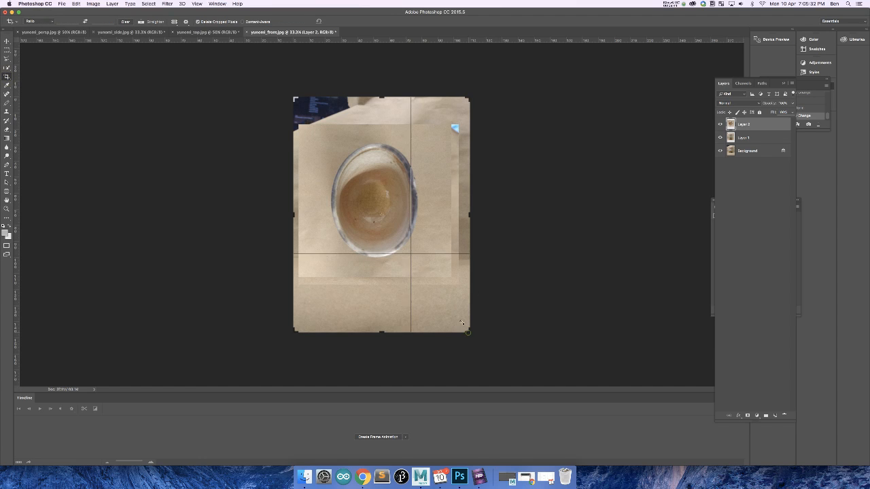
Crop the canvas to a square around the yunomi and hide the upper layers
left_click_drag(467, 332, 461, 306)
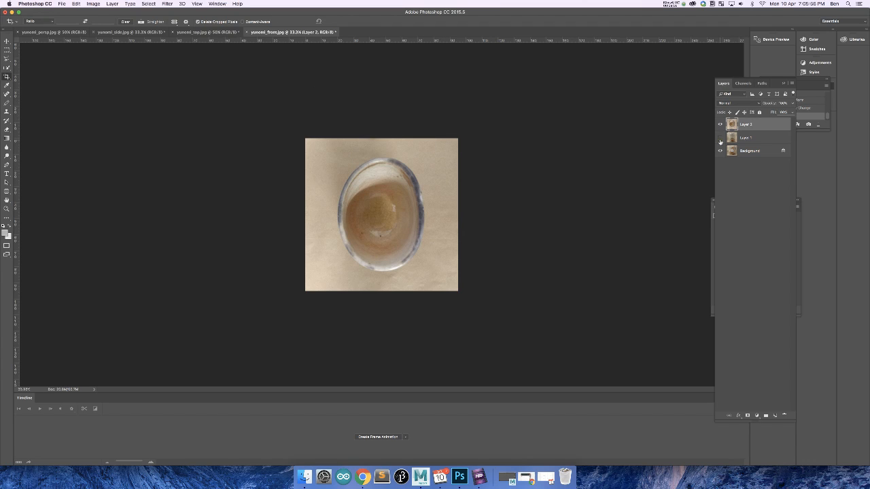
left_click(720, 124)
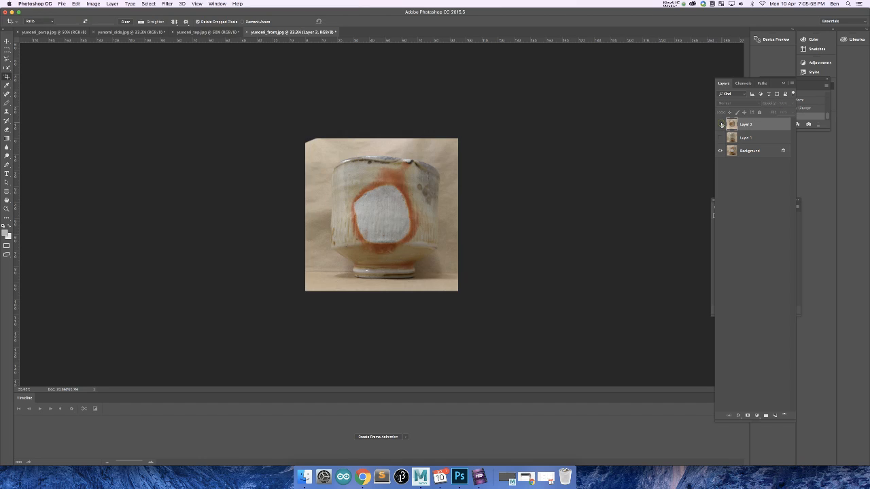
left_click(720, 125)
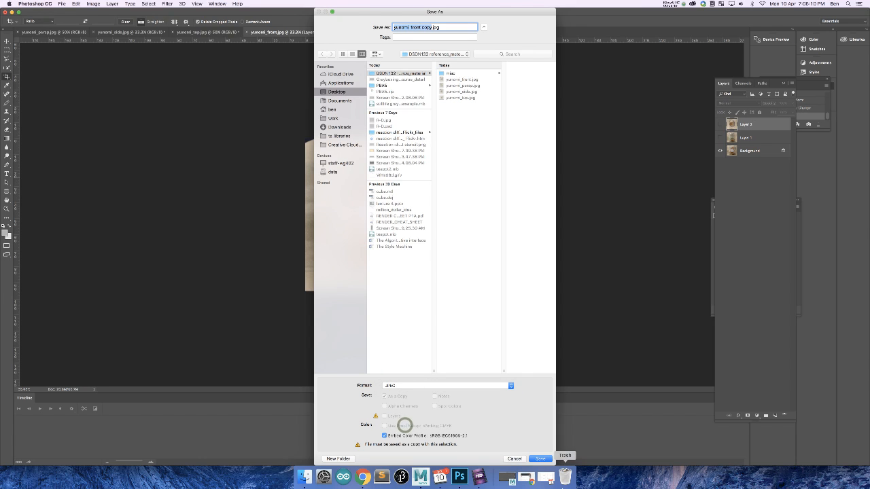
Save yunomi_front copy.jpg, then show the side layer and save yunomi_side copy.jpg
left_click(540, 458)
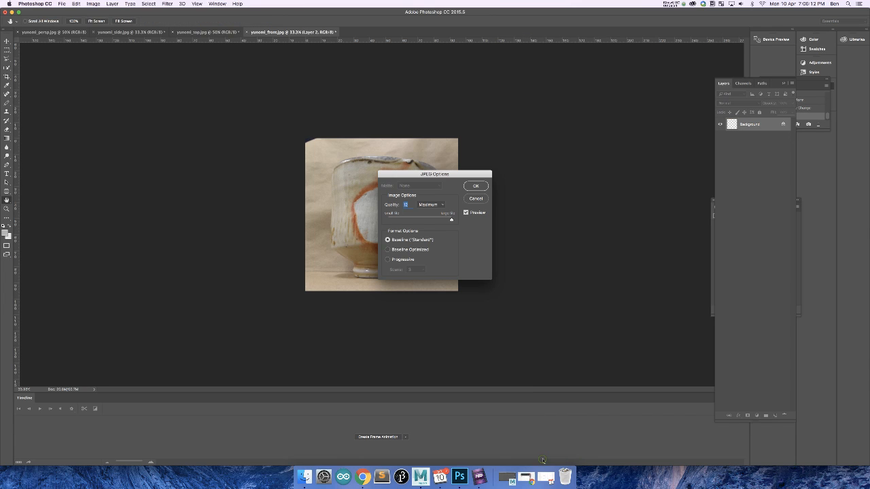
left_click(475, 186)
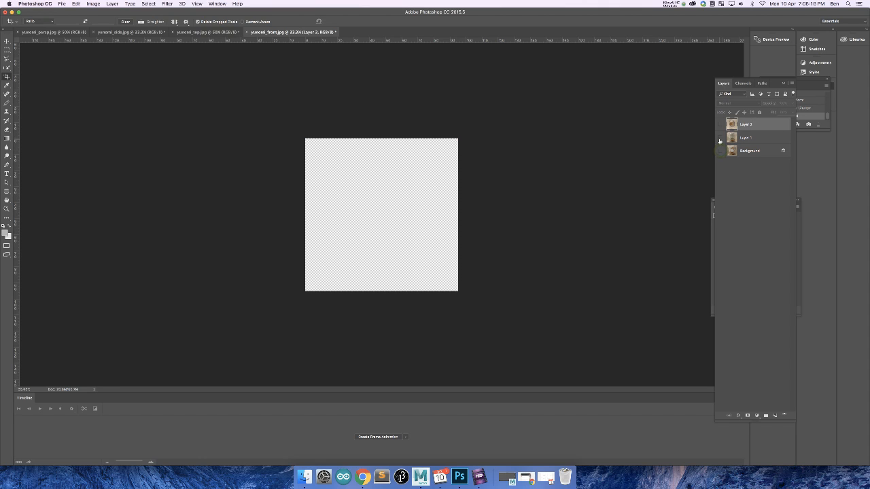
left_click(720, 137)
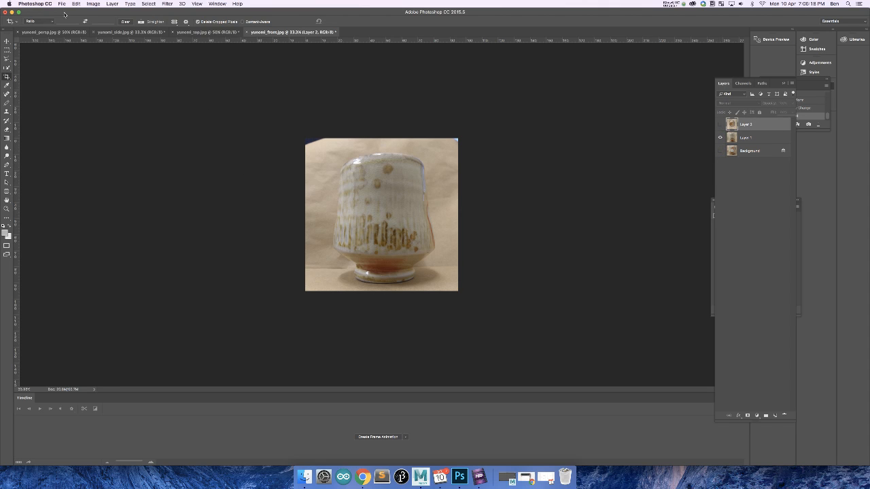
left_click(62, 3)
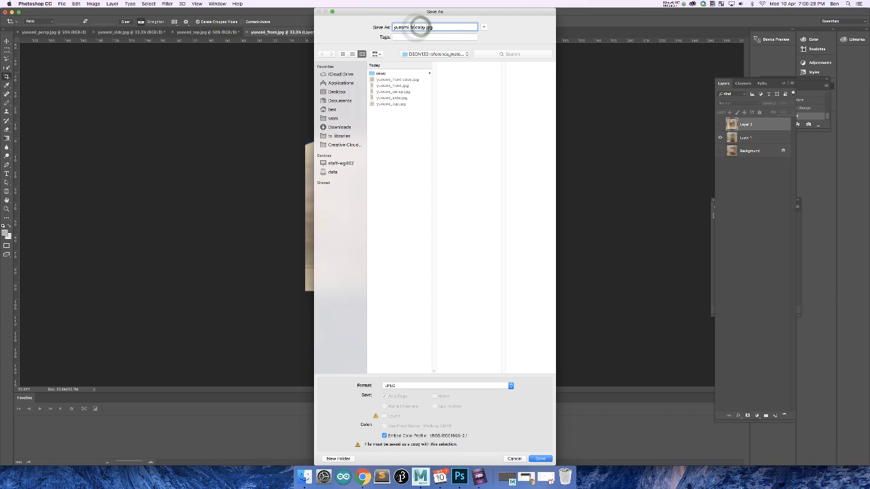
type("yunomi_side copy.jpg")
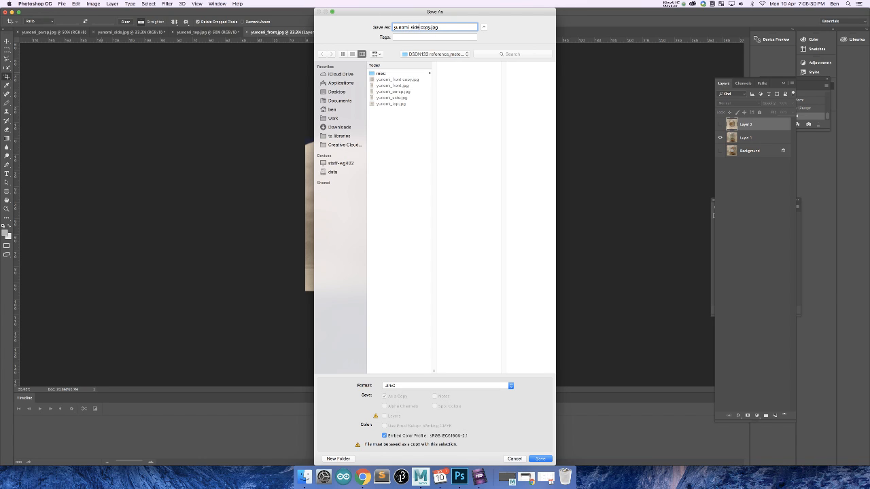
left_click(540, 459)
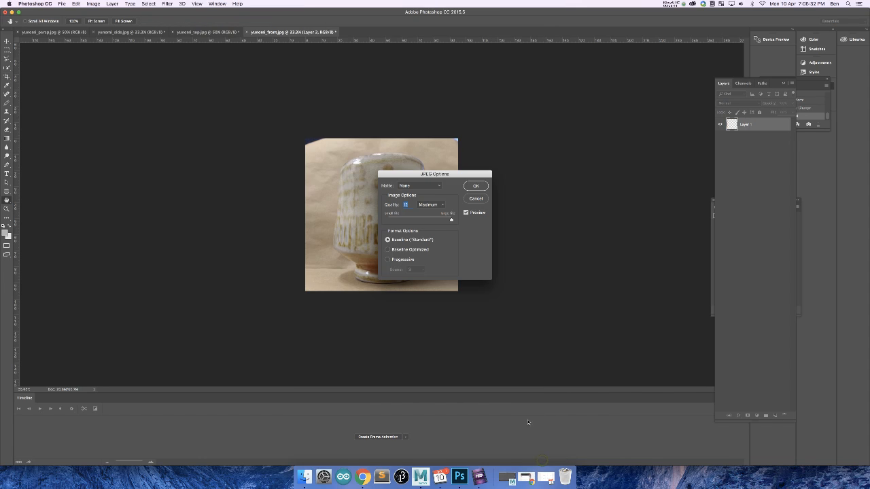
left_click(476, 185)
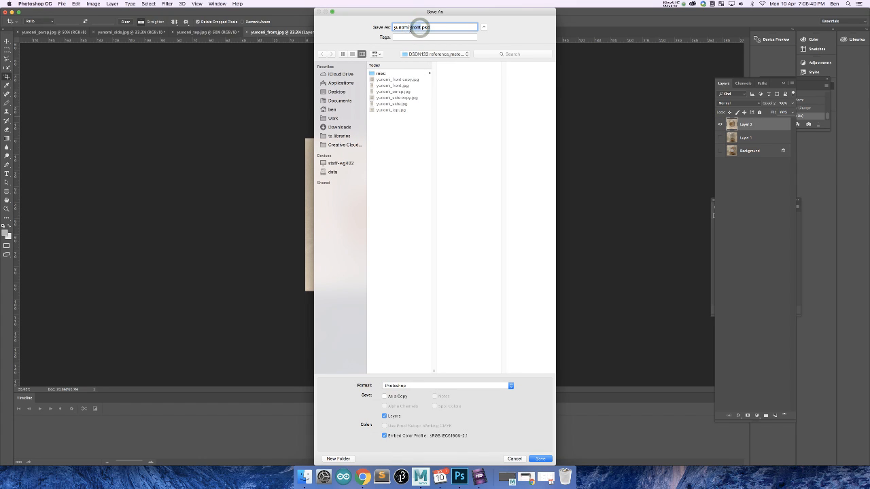
Attempt saving the top view as JPEG yunomi_top.jpg, replacing it, then dismiss the refusal alert
type("yunomi_top.psd")
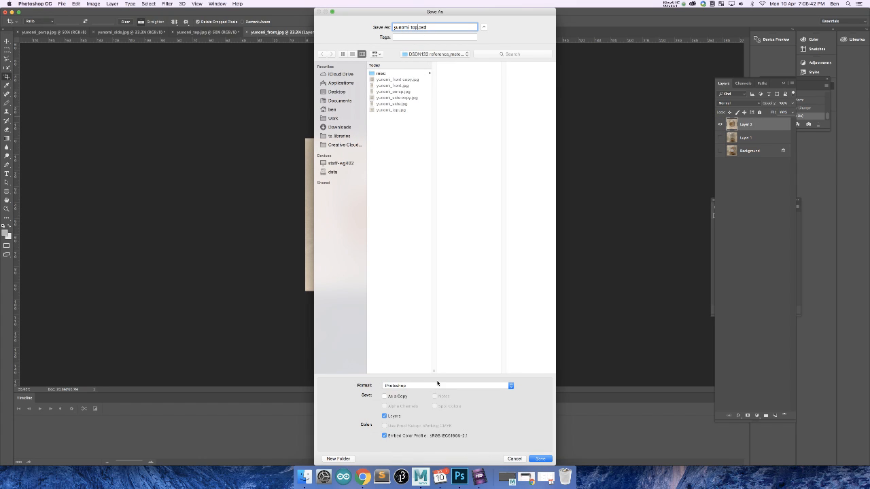
left_click(445, 386)
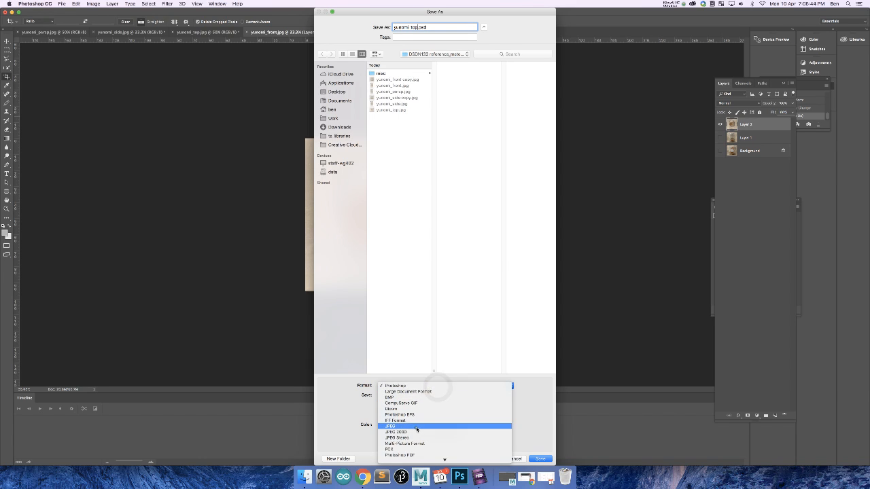
left_click(392, 426)
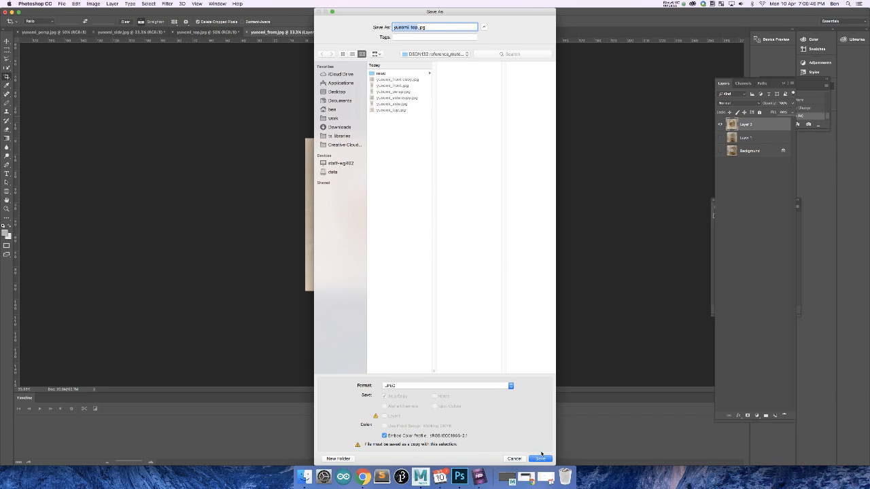
left_click(540, 458)
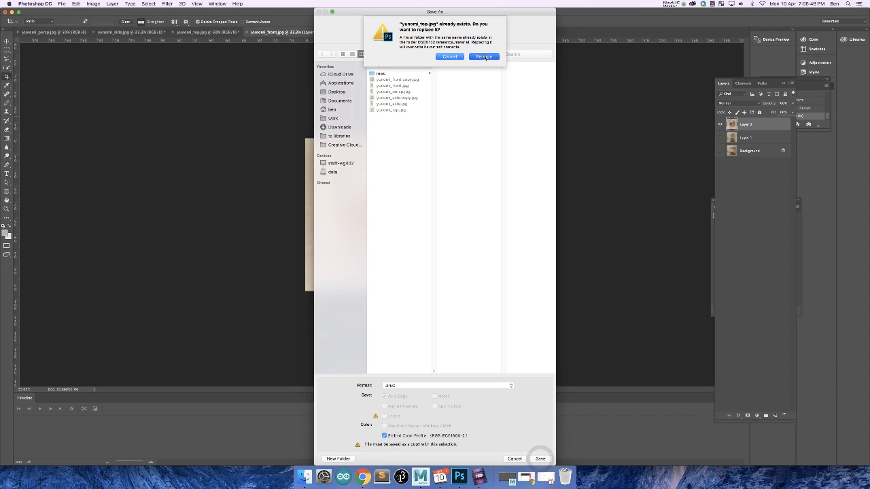
left_click(483, 57)
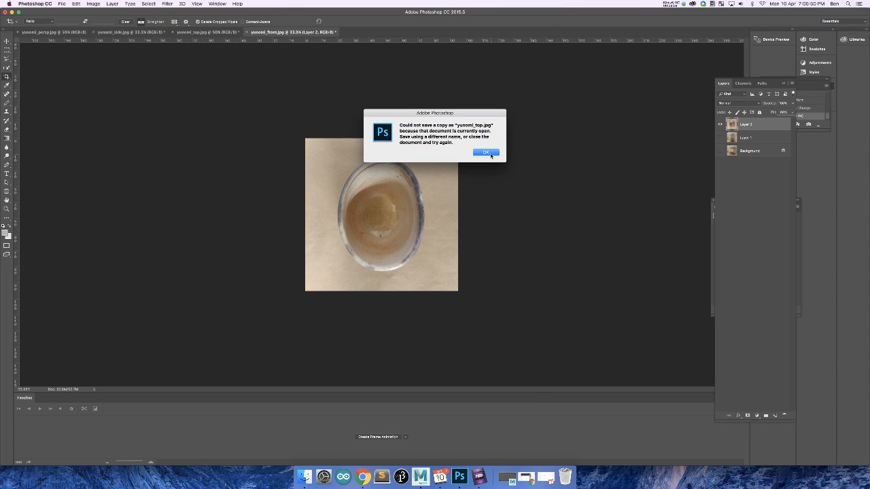
left_click(485, 152)
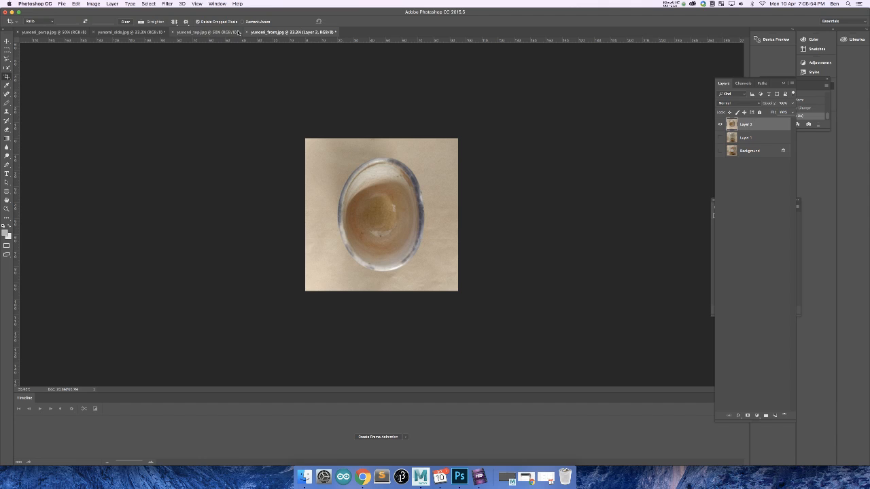
Save the yunomi_top.jpg document as JPEG 'yunomi_top copy.jpg' with default JPEG options
left_click(208, 32)
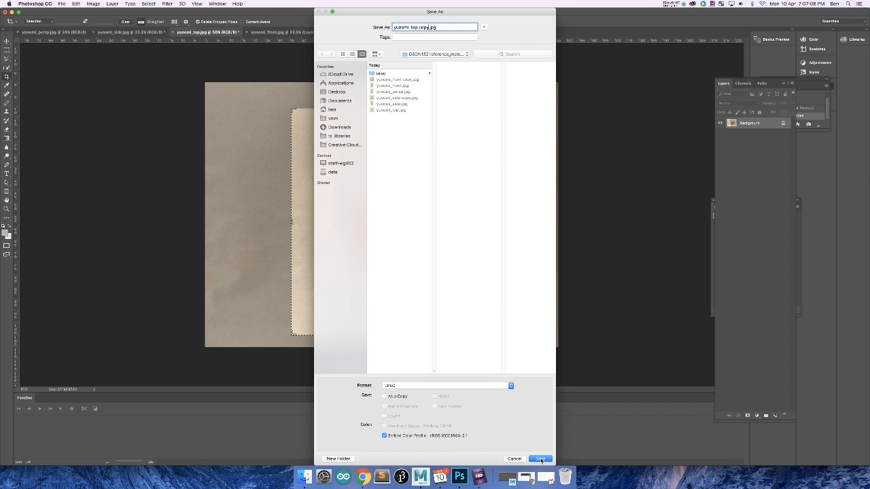
left_click(540, 458)
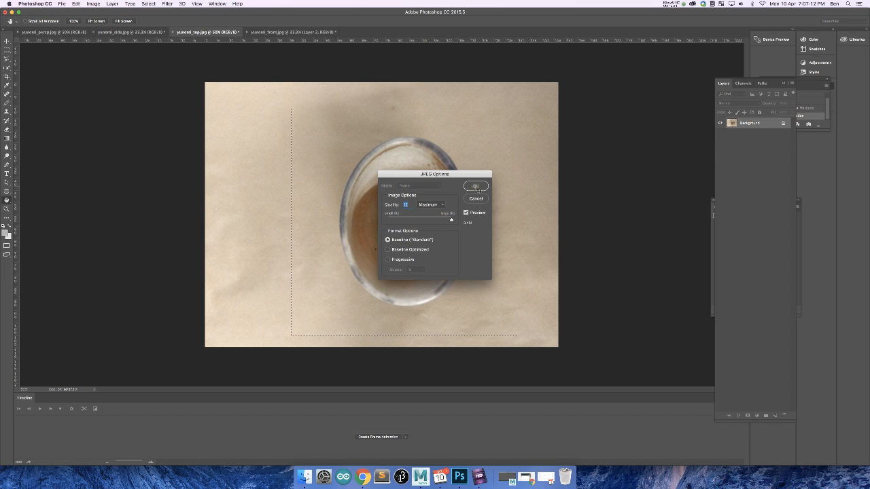
left_click(476, 186)
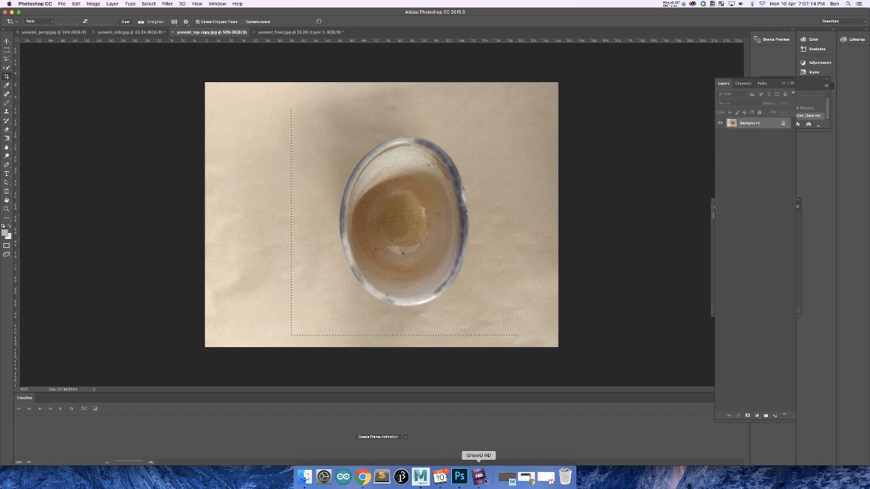